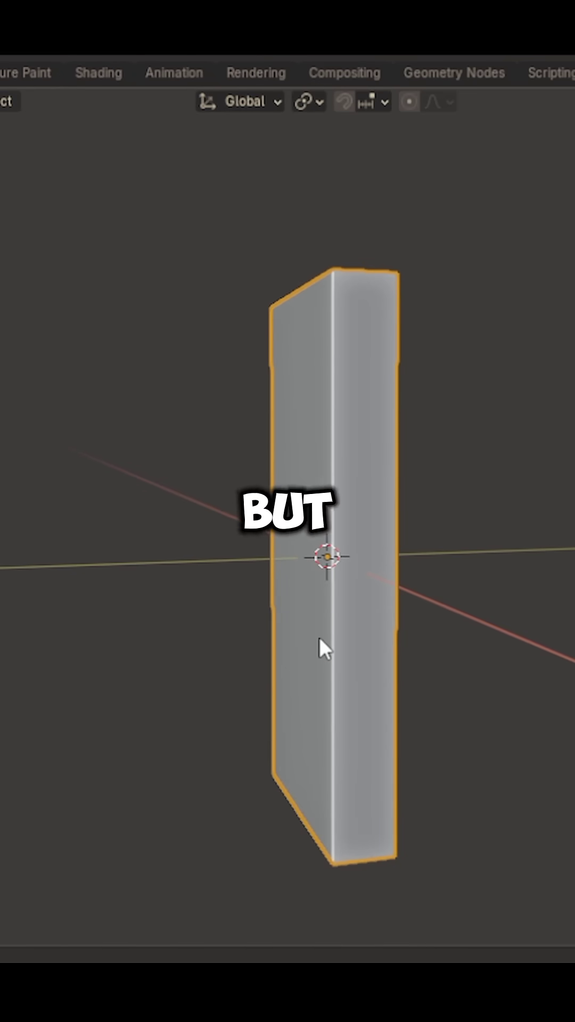
Enter Edit Mode on the slab to reach its edge operations
key(Tab)
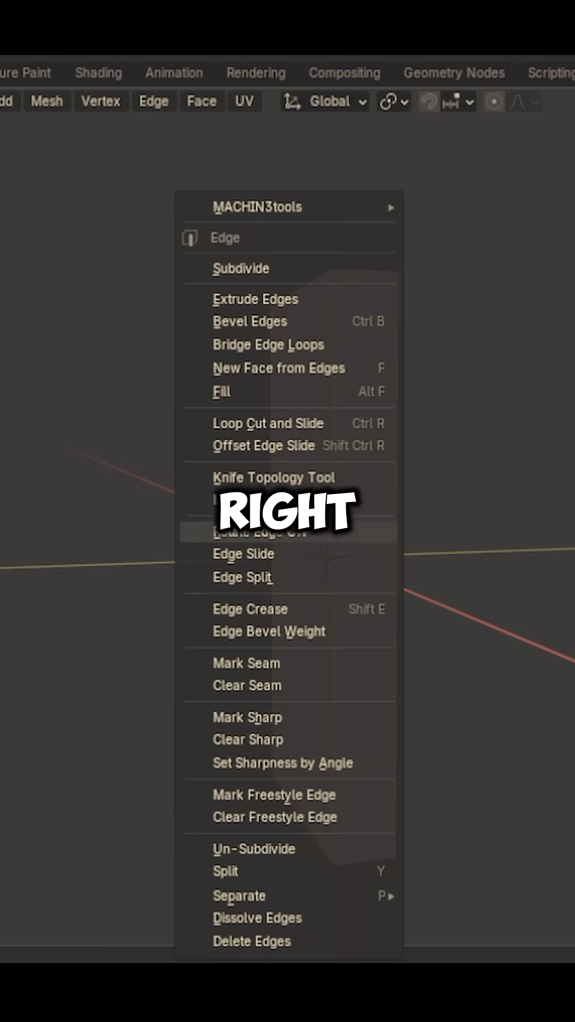
Subdivide the slab's edges into a dense grid of faces
click(241, 268)
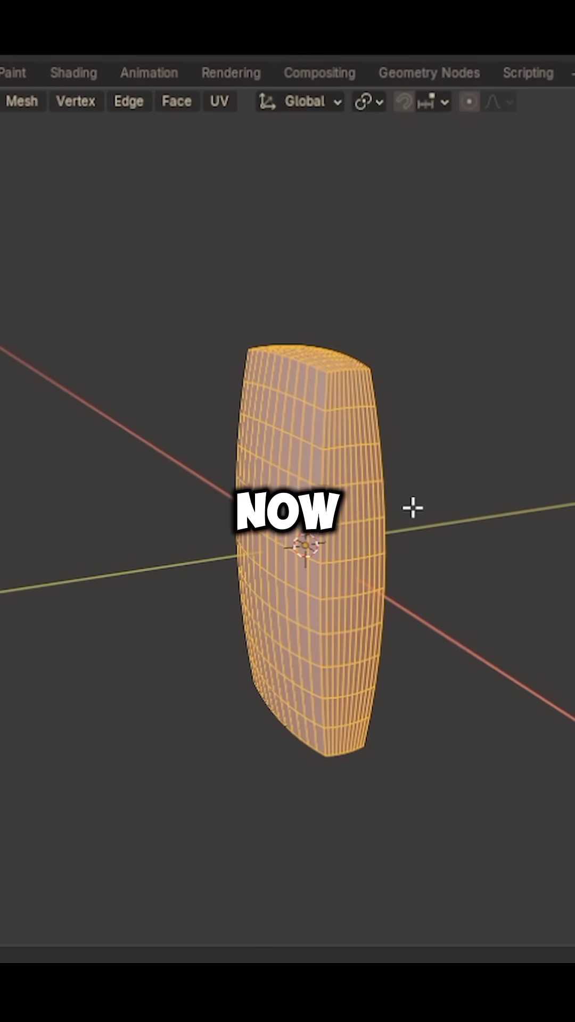
click(470, 102)
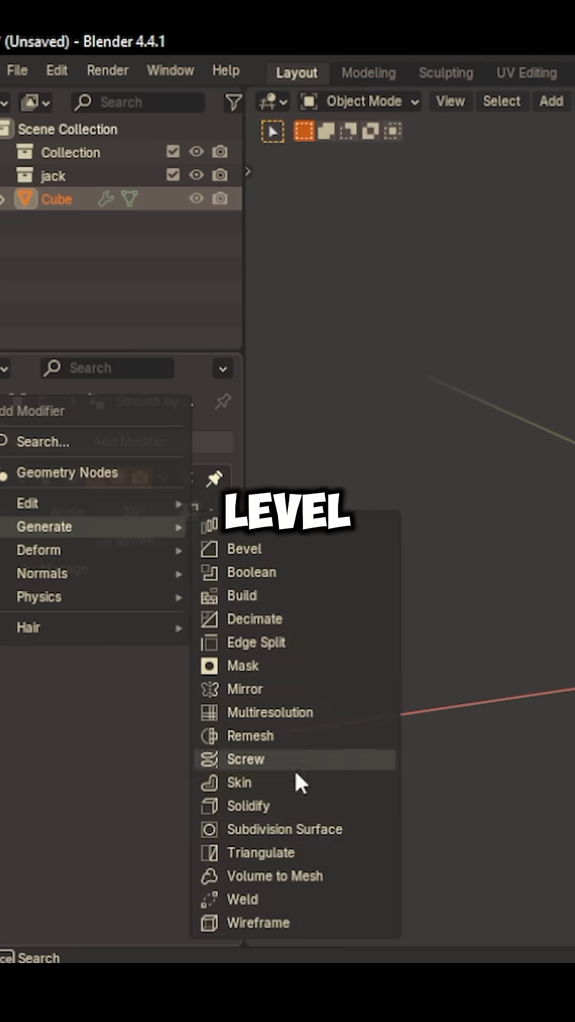
Add a Subdivision Surface modifier to the twisted slab and set its viewport level
click(245, 759)
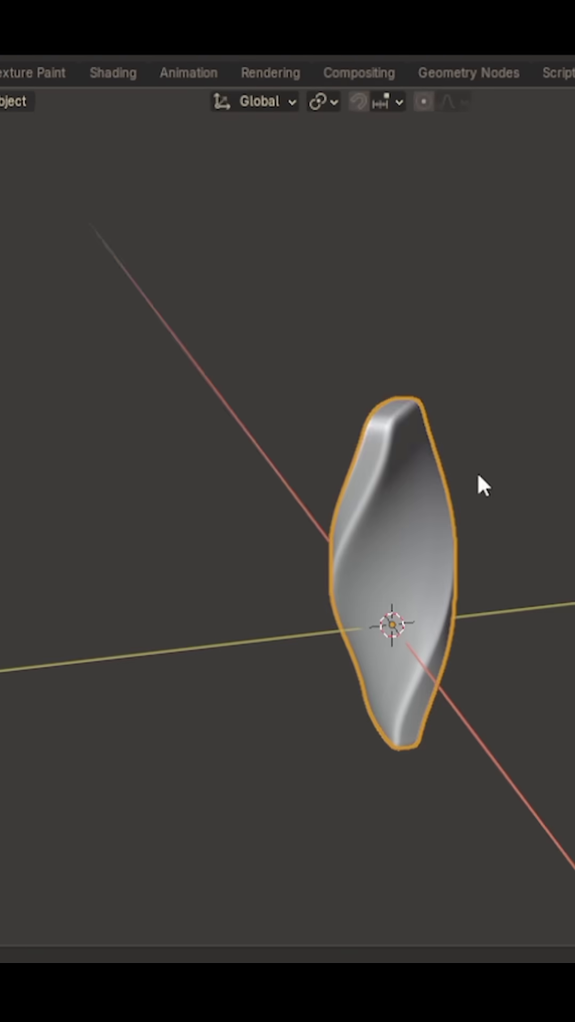
key(Tab)
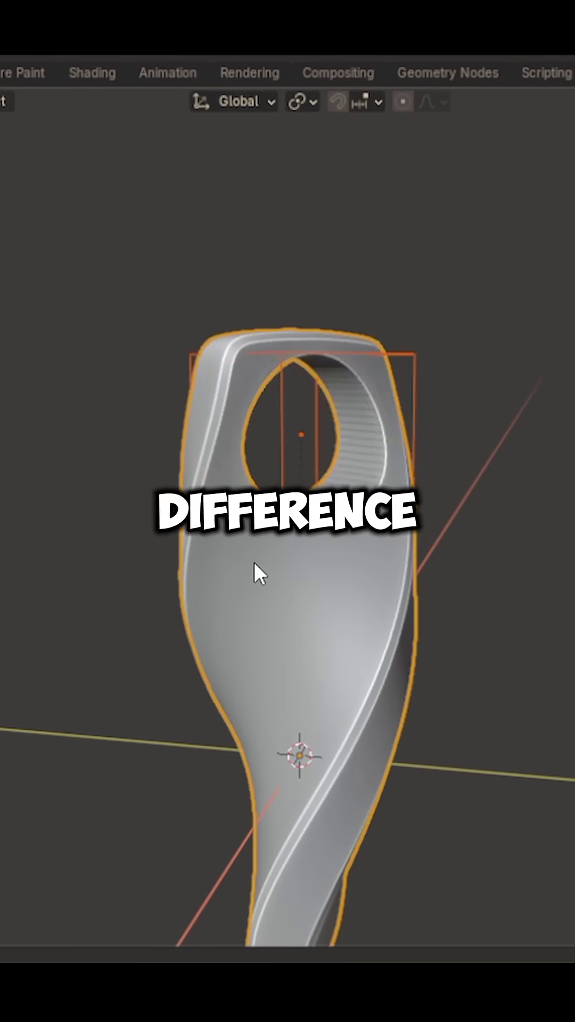
Duplicate the cylinder cutter and move it straight down along Z for the bottom hole
key(shift+d)
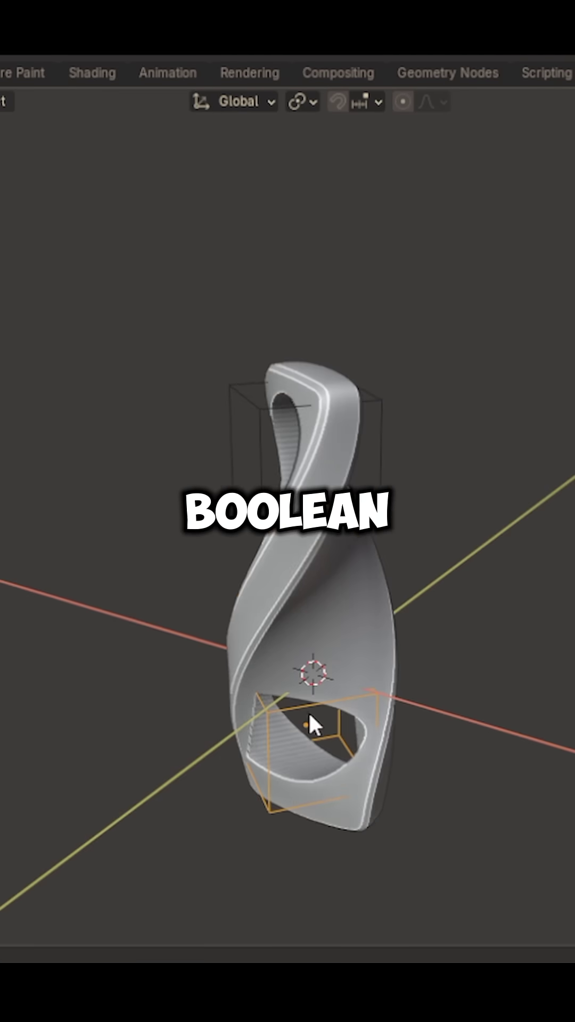
key(Z)
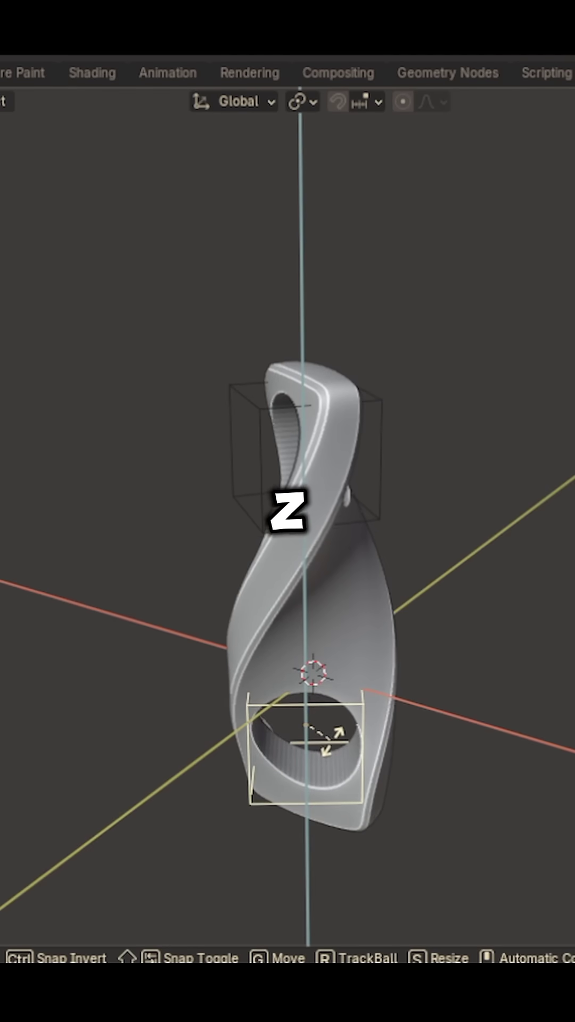